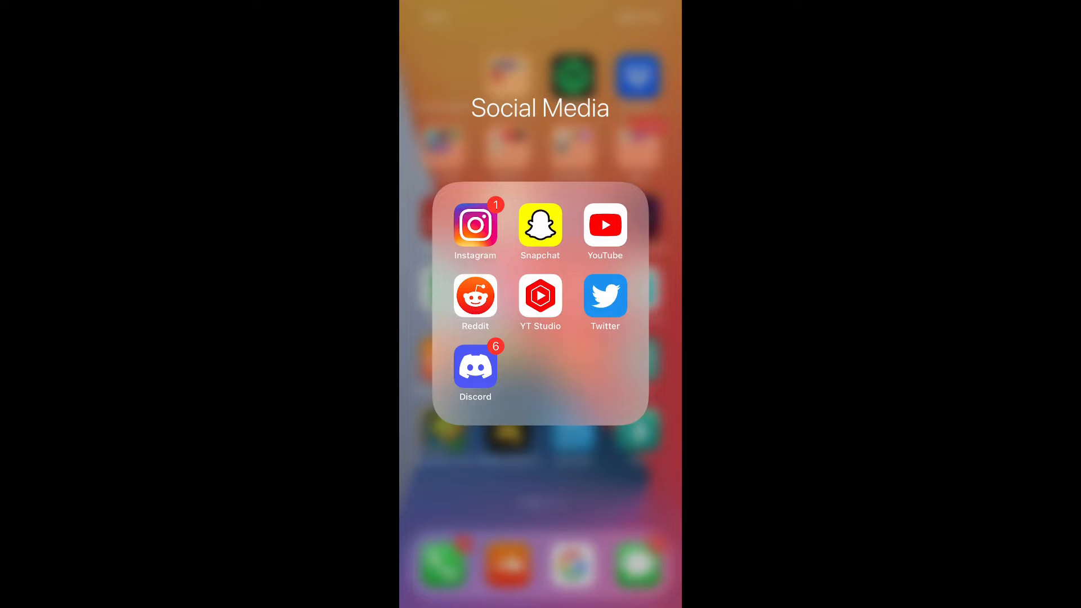
# Step: Launch the Reddit app from the Social Media folder
pyautogui.click(475, 296)
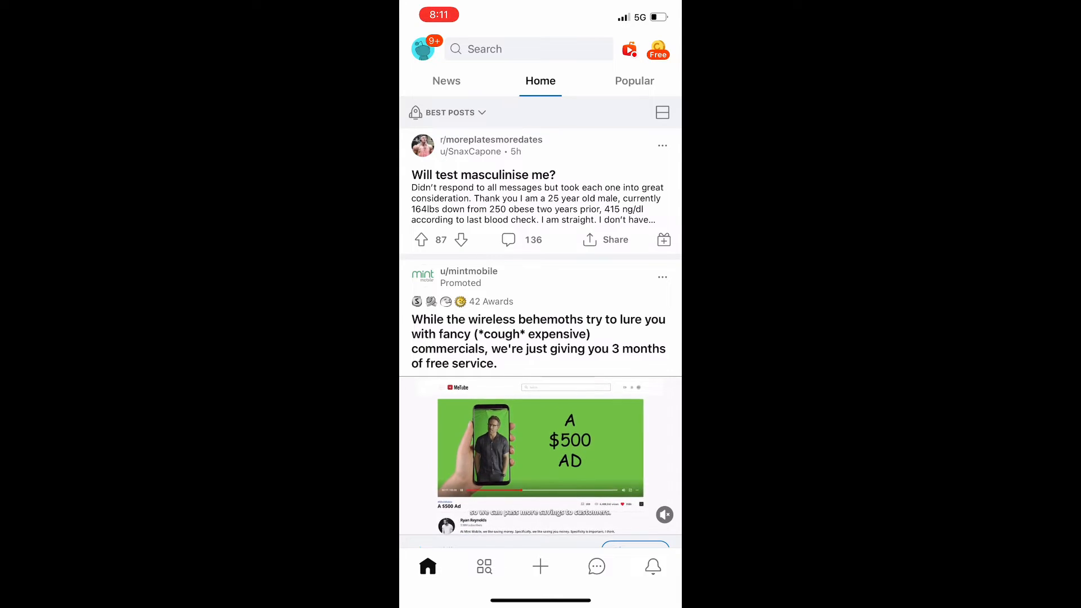
# Step: Go to Settings through the profile avatar's side menu
pyautogui.click(423, 49)
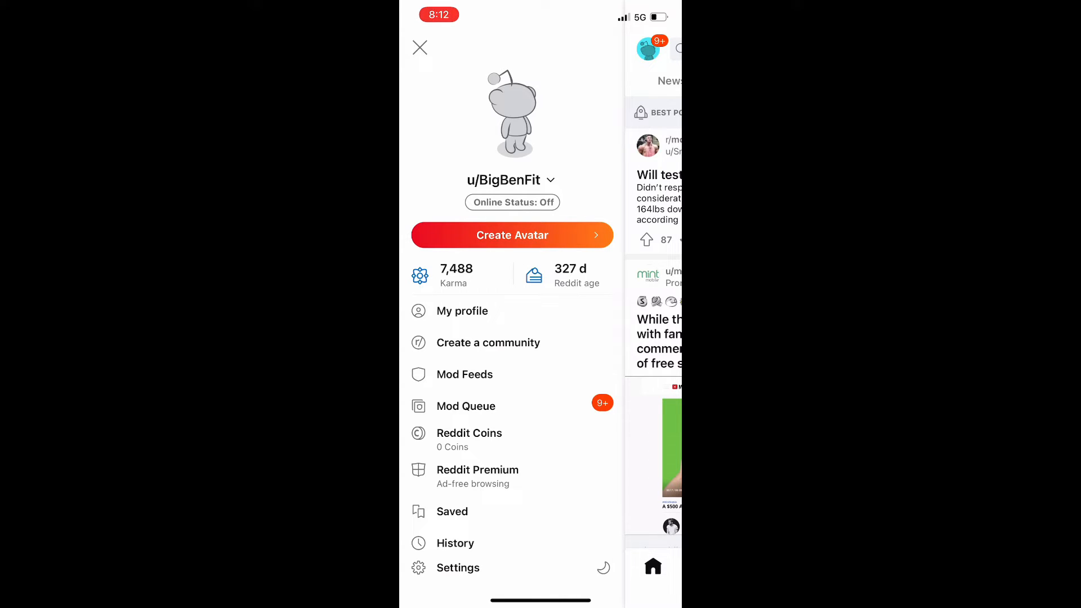
pyautogui.click(458, 567)
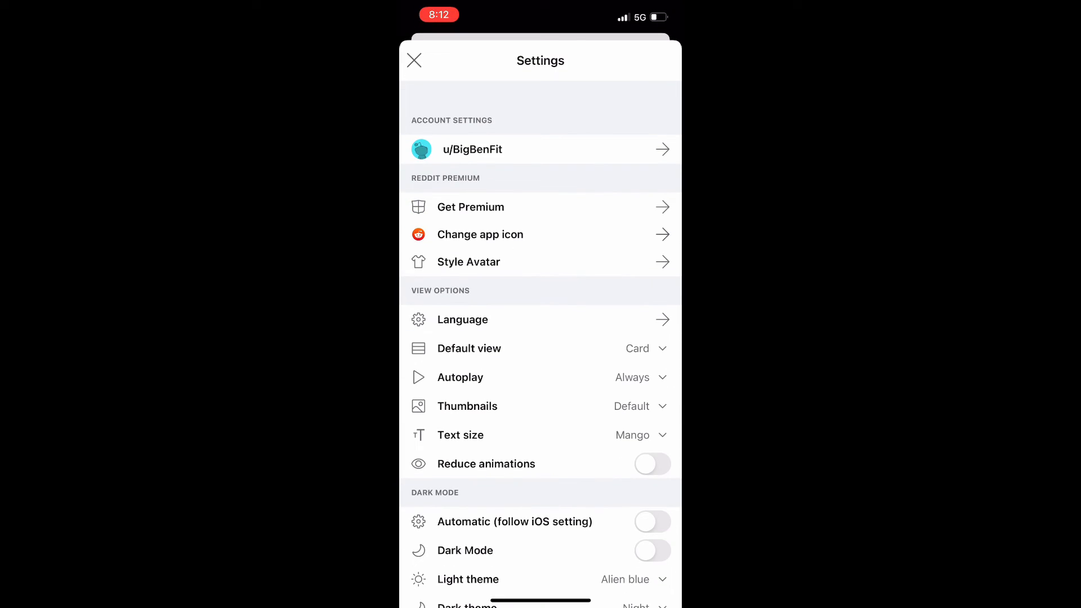
# Step: Open this account's settings and choose Change password
pyautogui.click(495, 149)
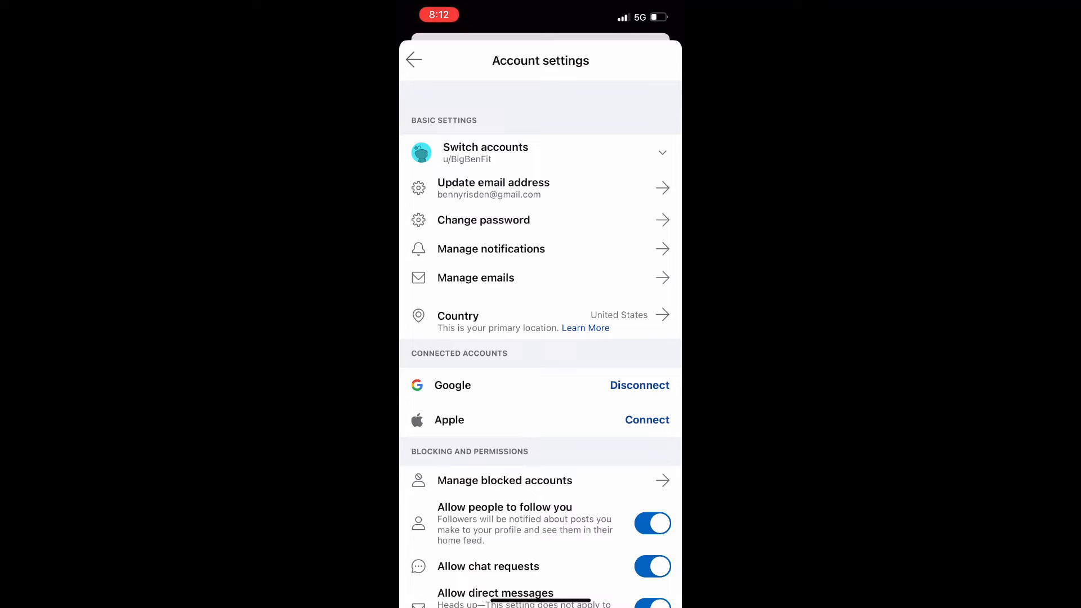
pyautogui.click(483, 220)
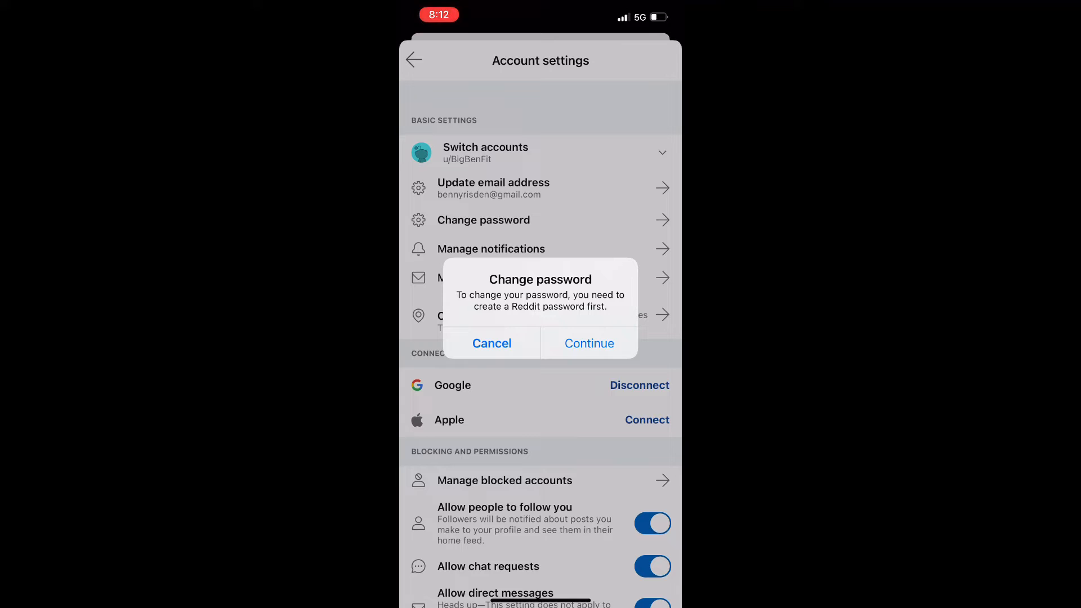
# Step: Continue to get the password-creation link emailed, then dismiss the Check your email alert
pyautogui.click(492, 344)
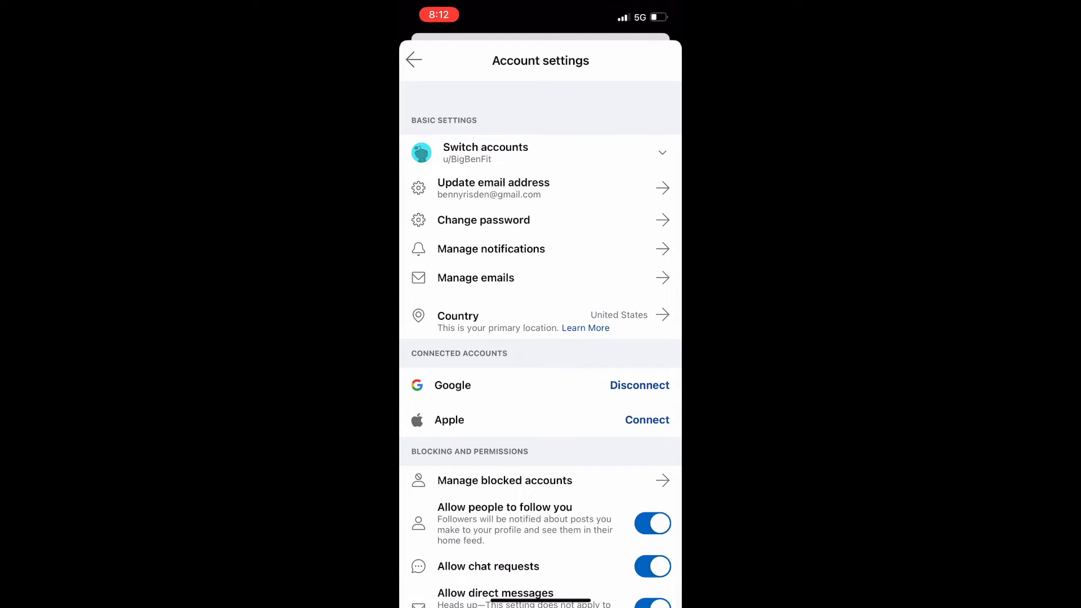
pyautogui.click(483, 220)
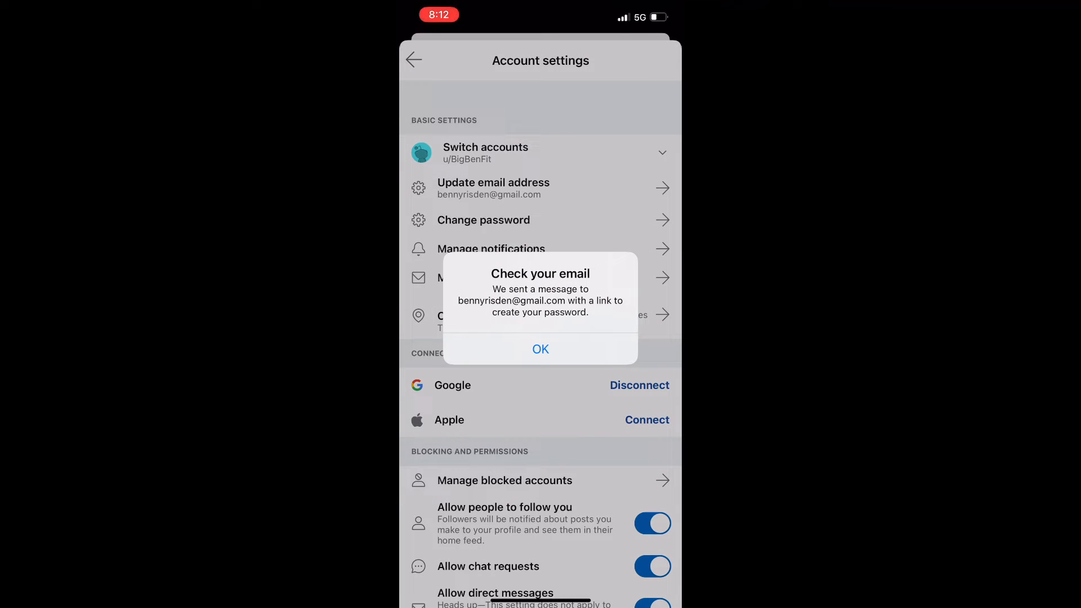
pyautogui.click(541, 349)
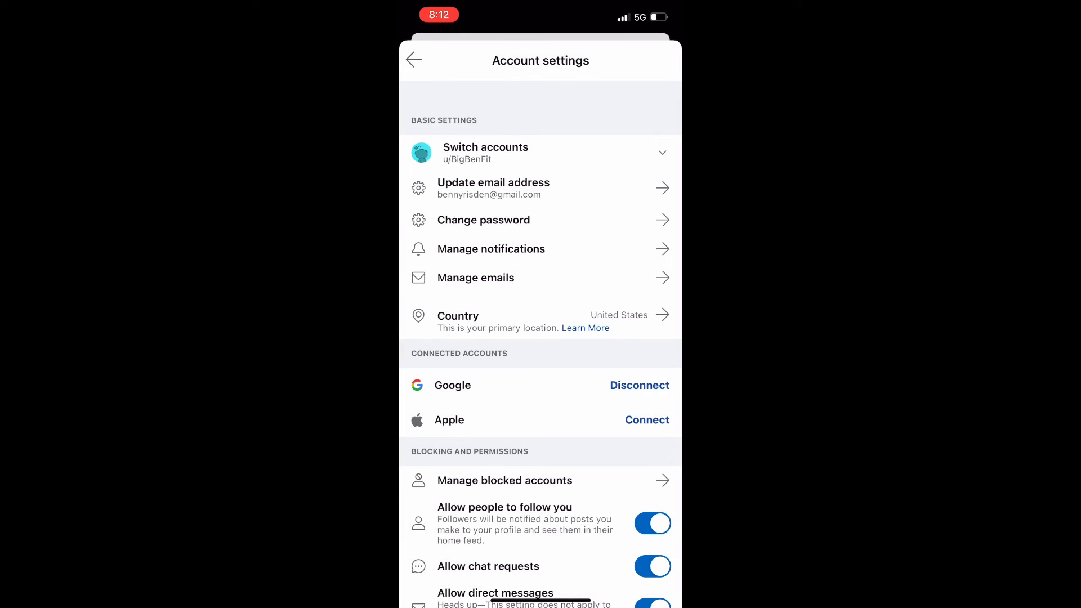